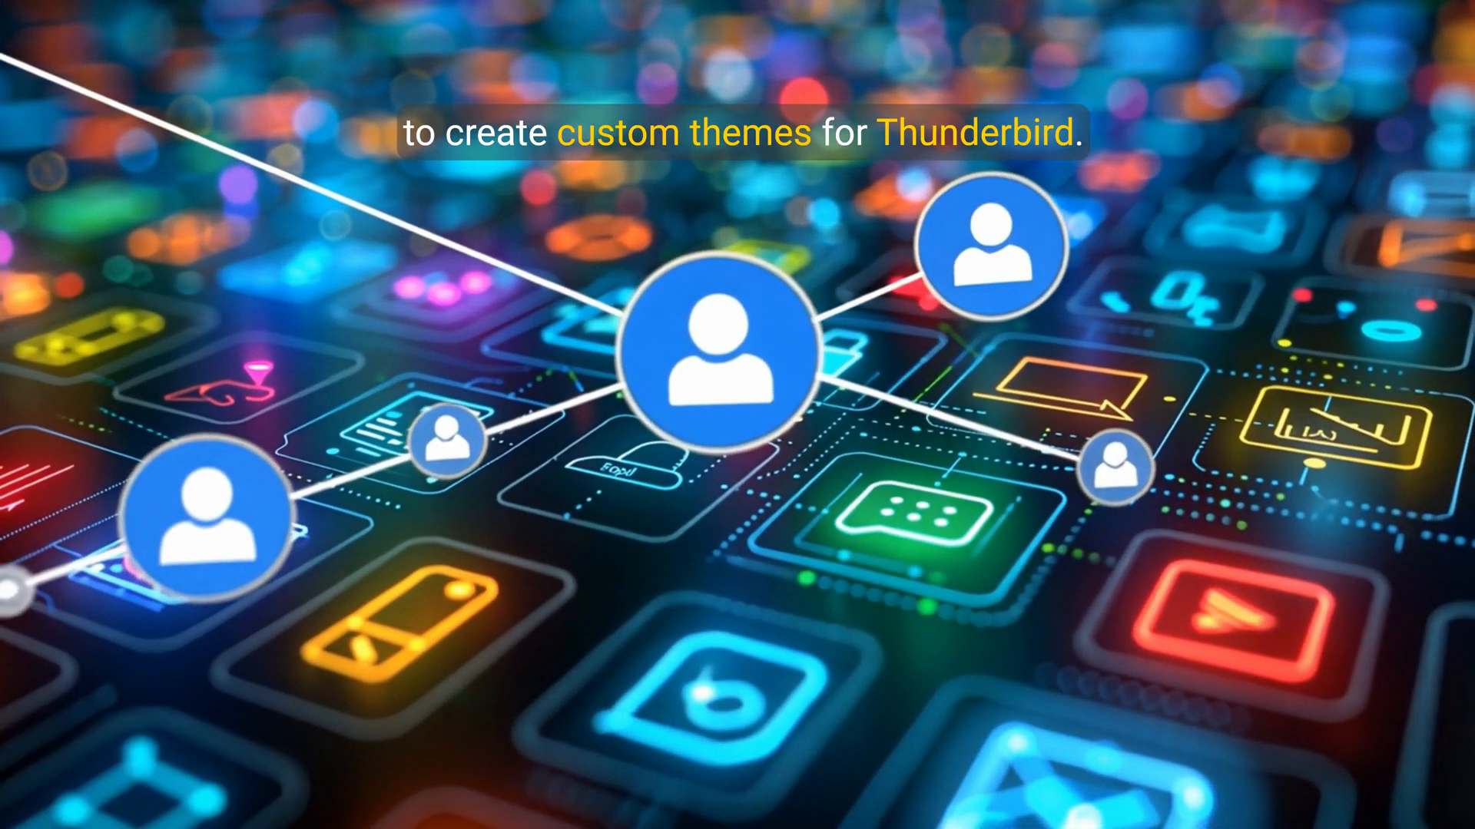
Show the Add-ons Manager's Themes list, with the system theme enabled.
click(391, 51)
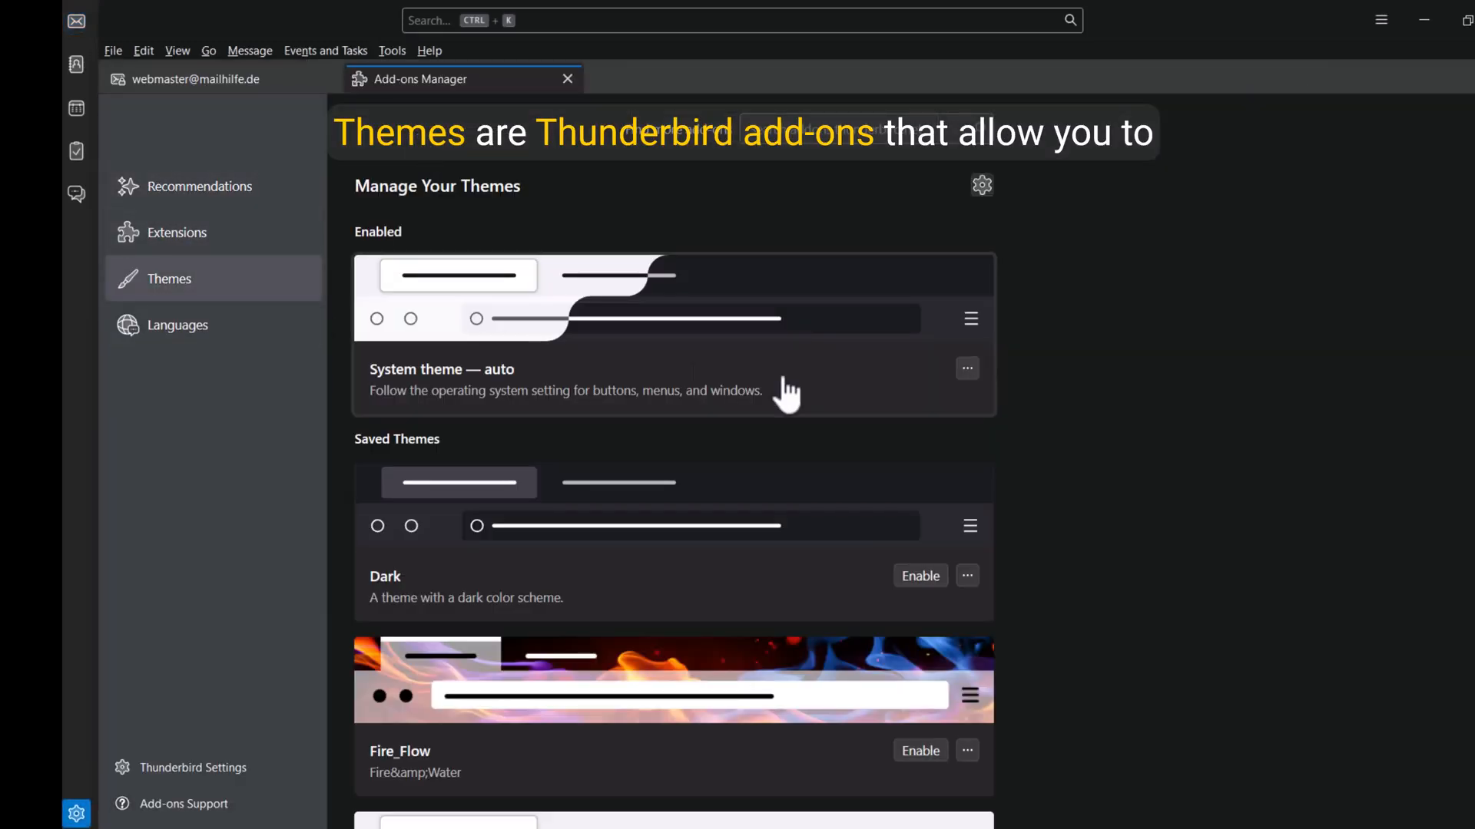
Enable the Light, Outlook 2013 blue, then Star Wars - Death Star themes in turn.
click(918, 575)
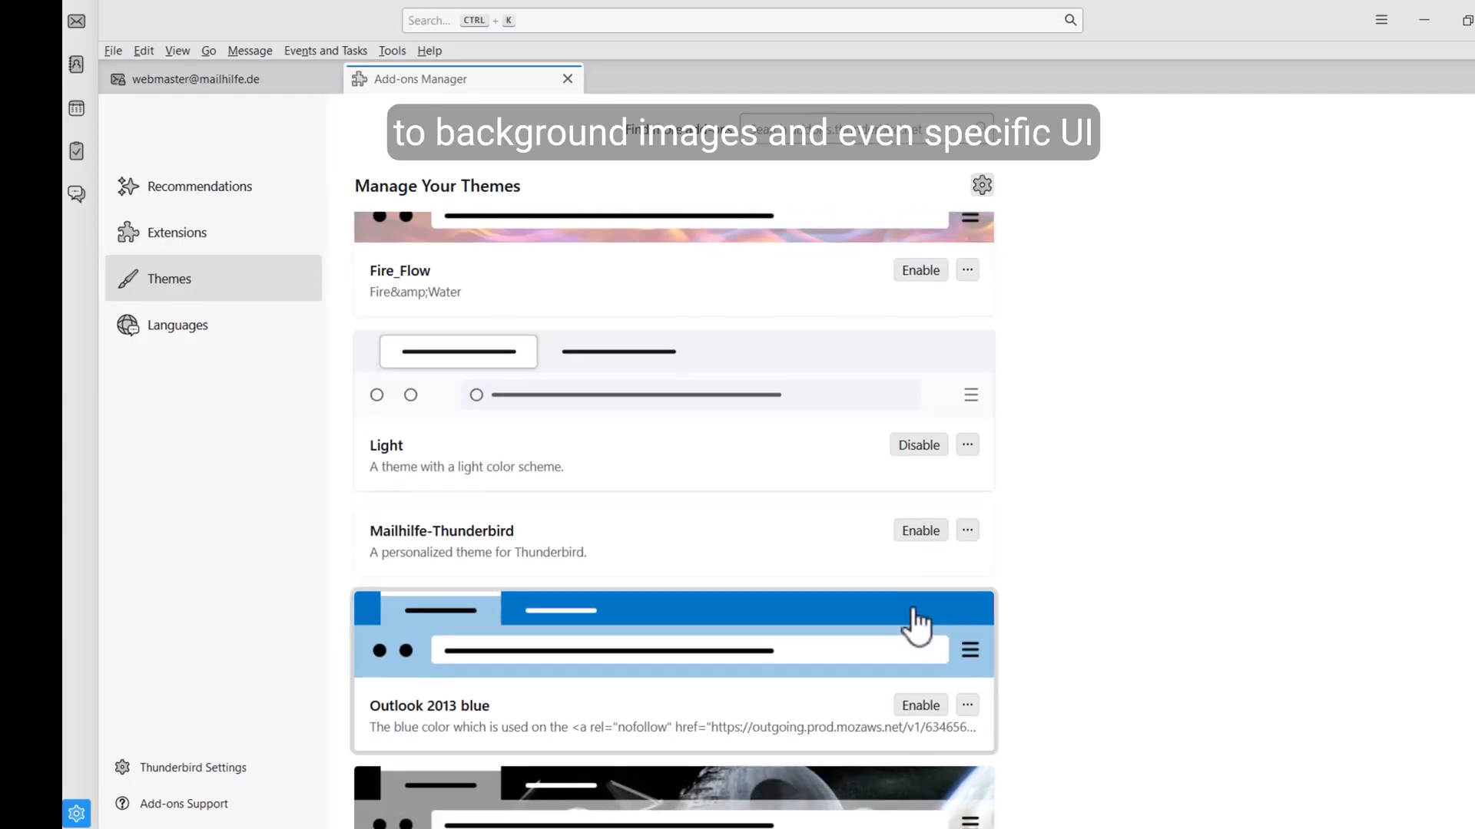
click(918, 706)
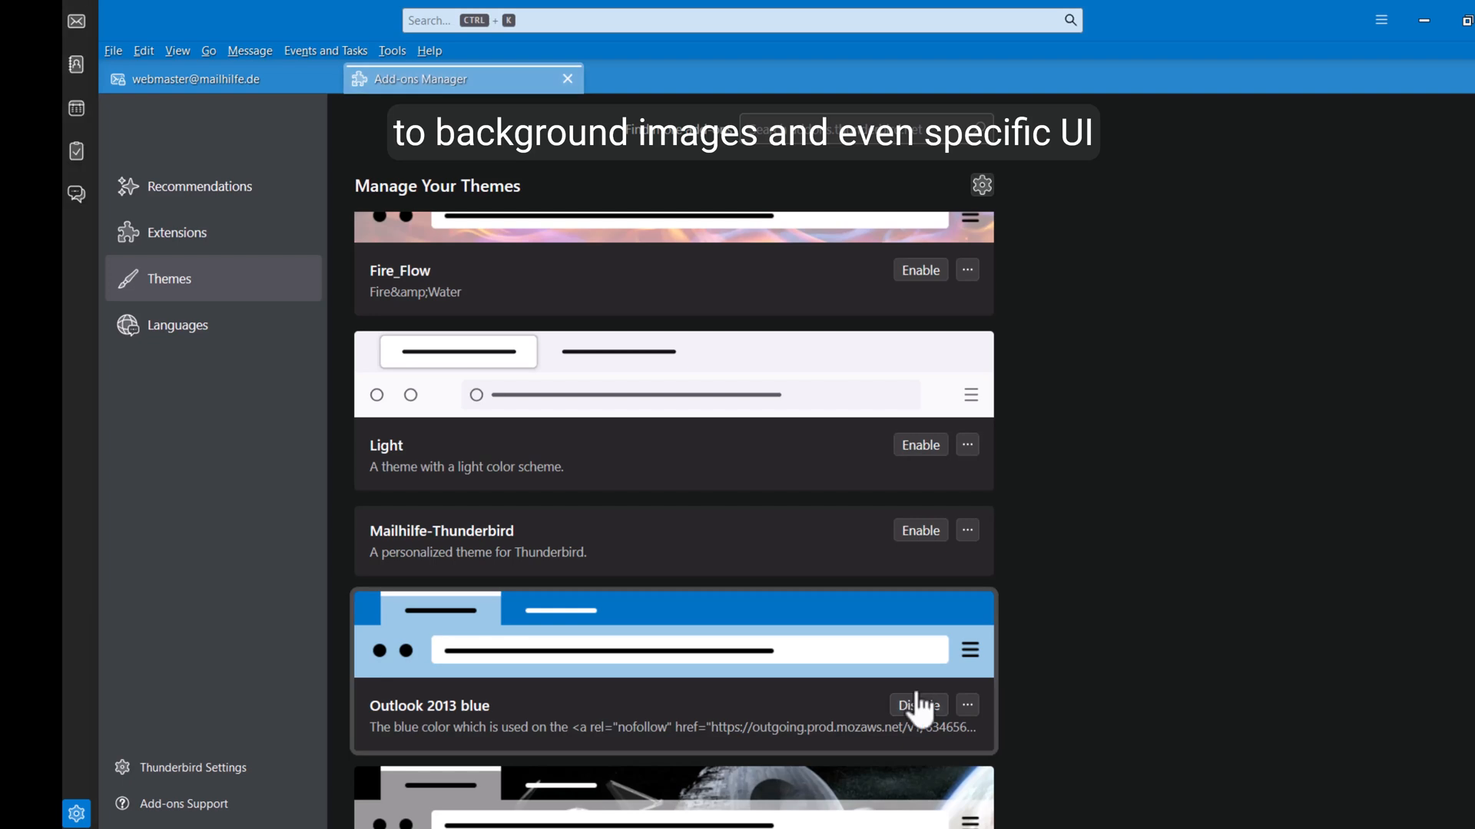
scroll(down, 3)
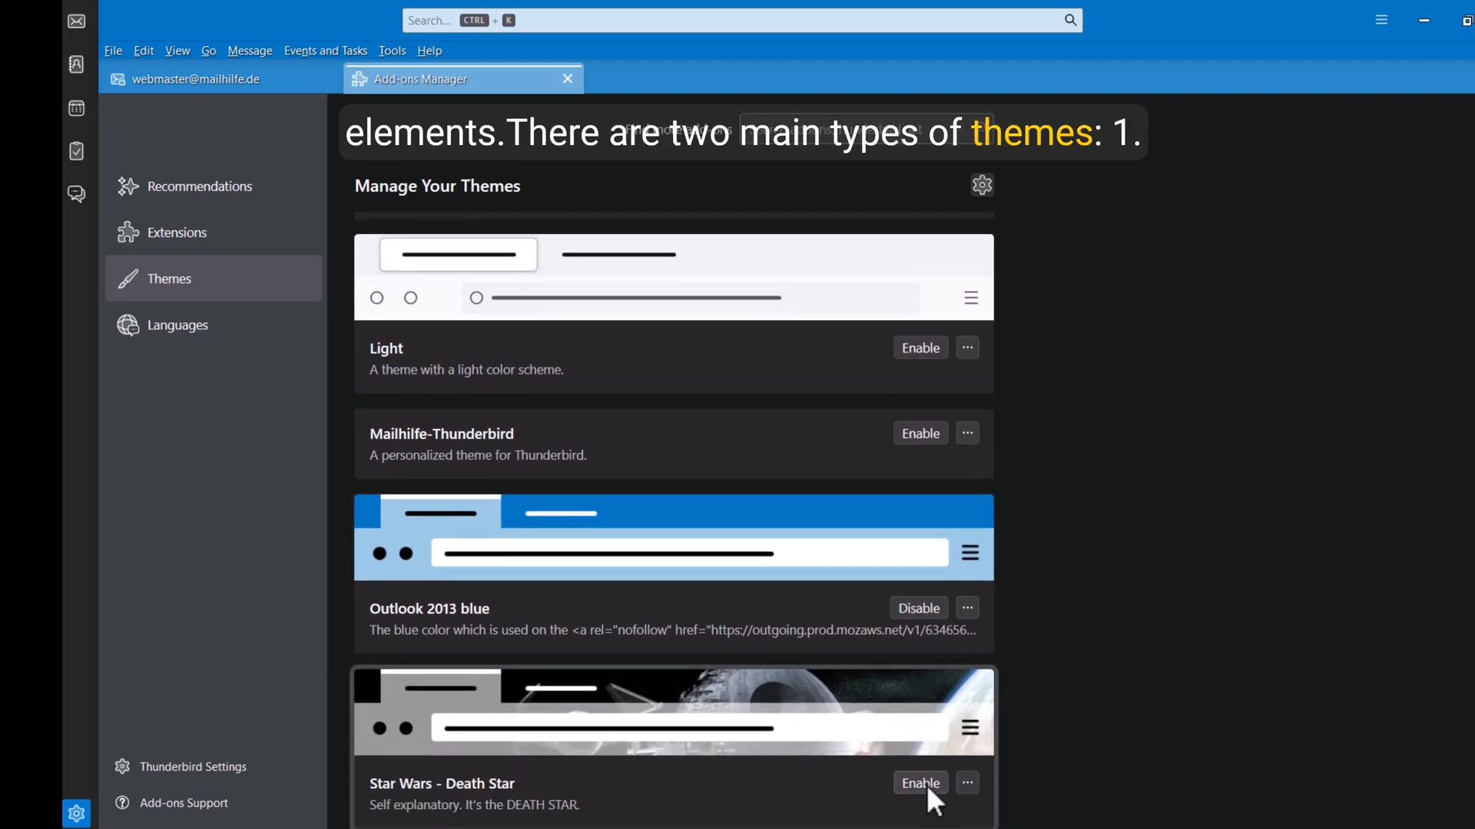
click(919, 783)
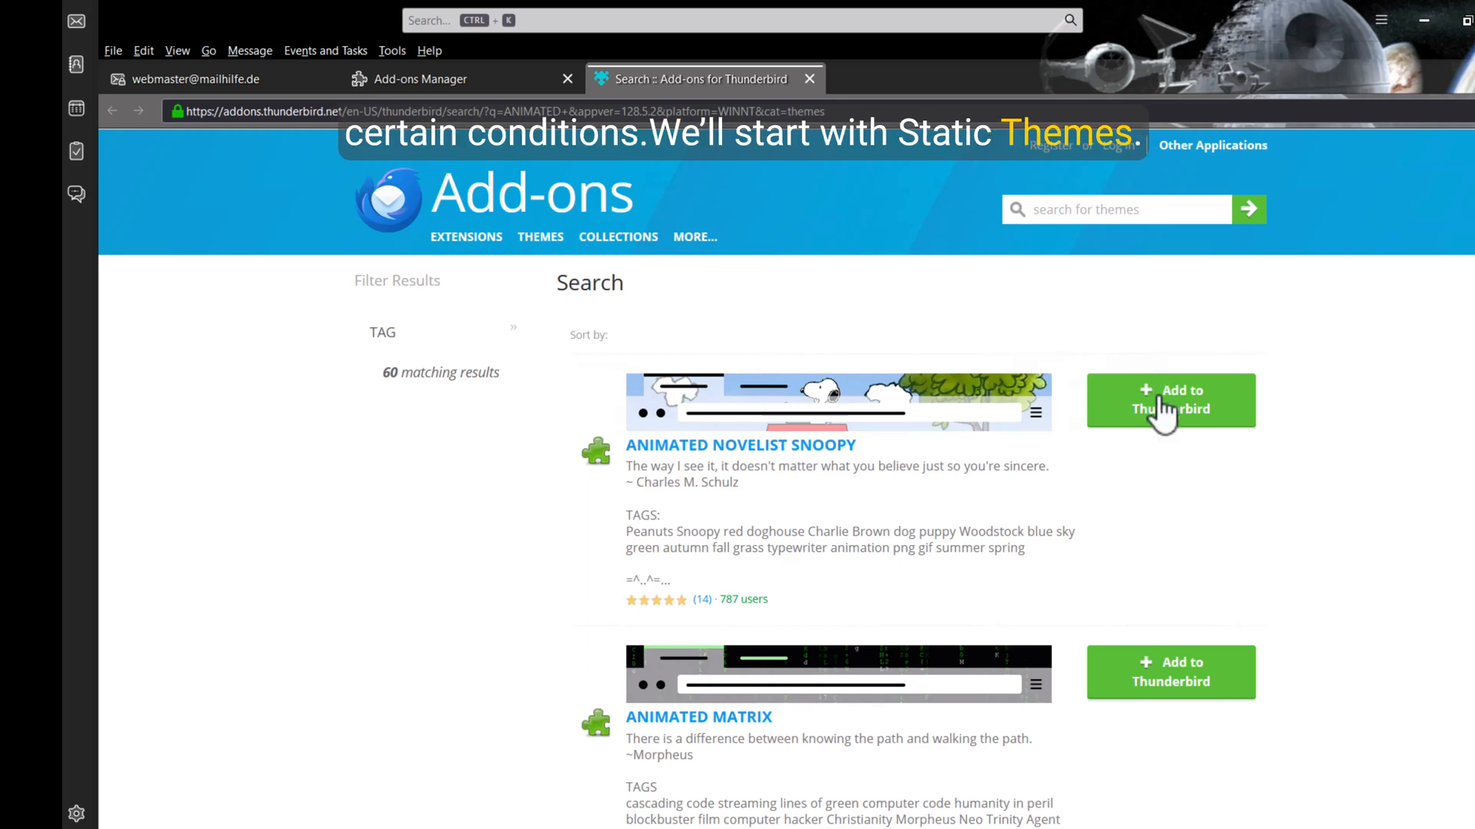
Add ANIMATED NOVELIST SNOOPY and request ANIMATED - Snoopy Nap from addons.thunderbird.net.
click(1170, 399)
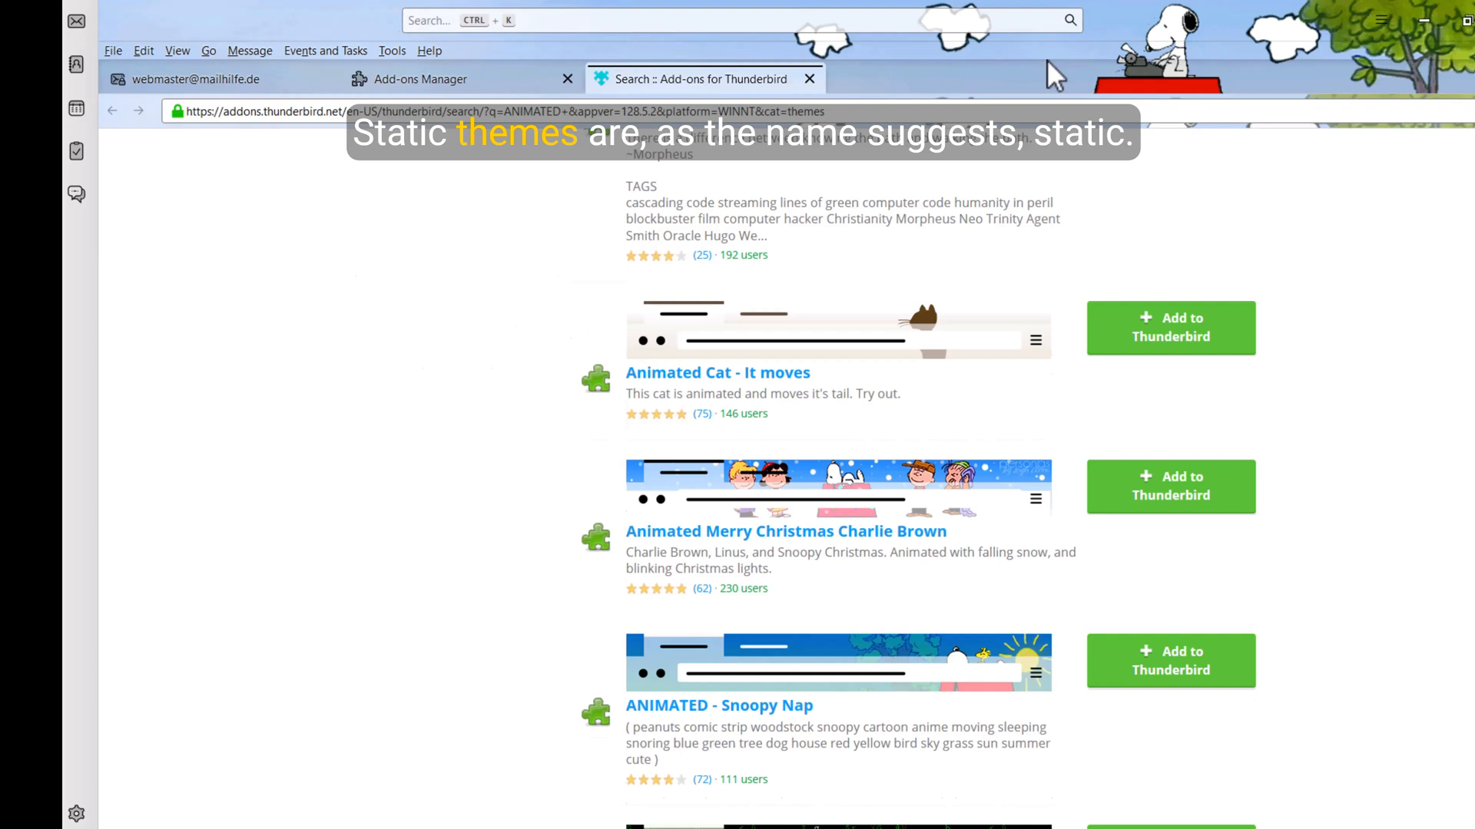
mouse_move(794, 658)
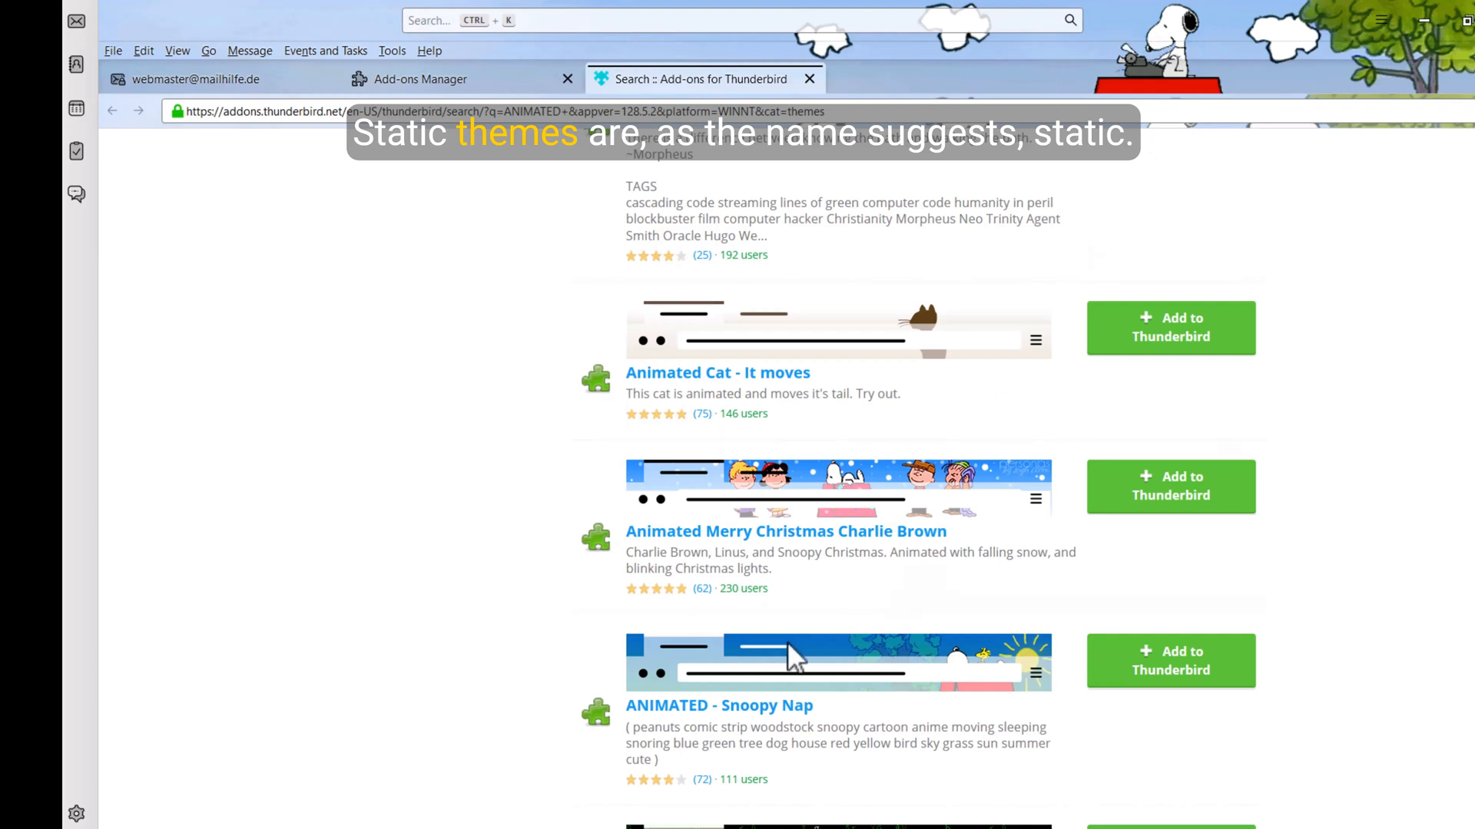
click(1170, 661)
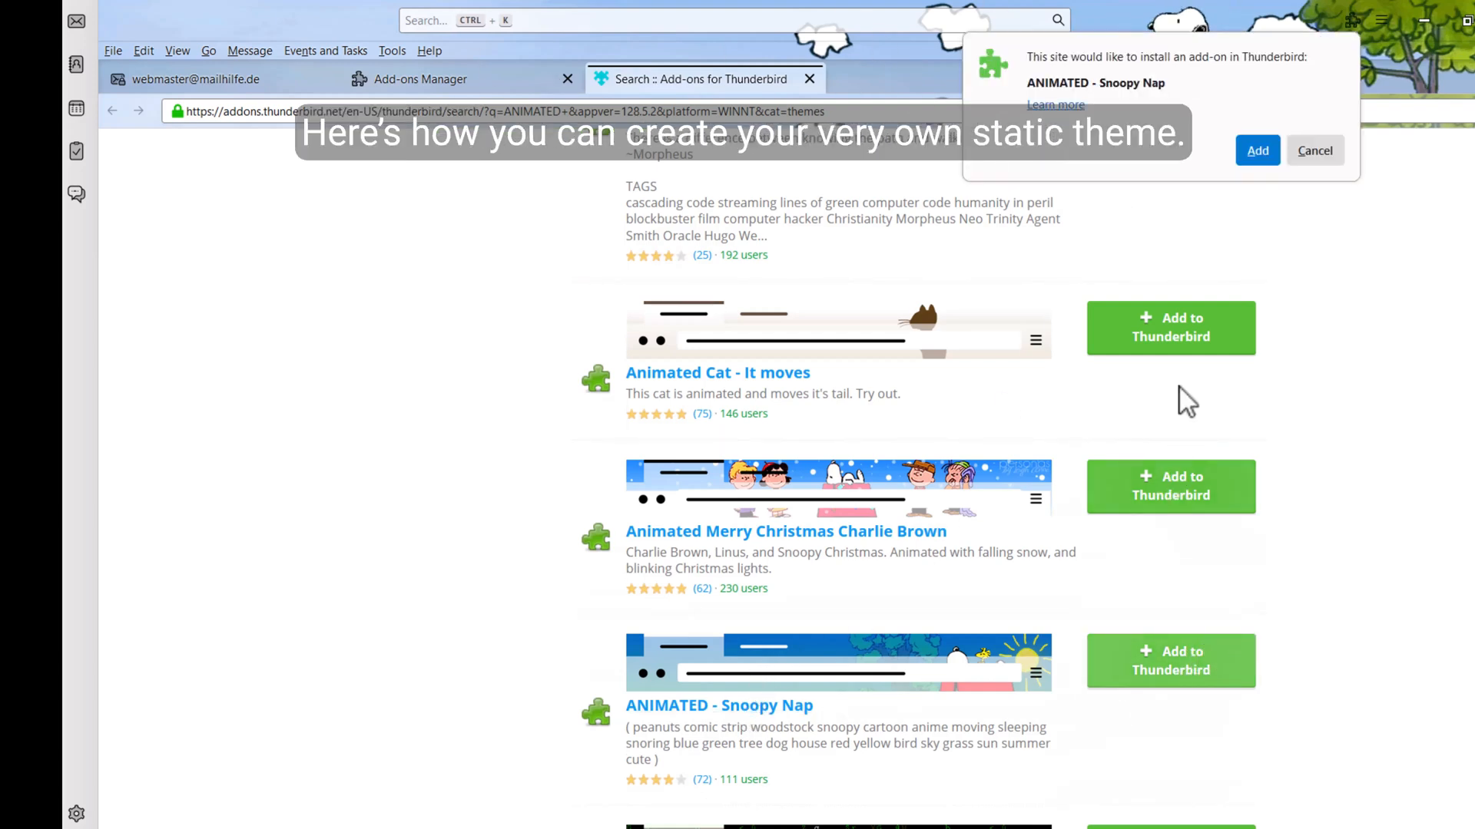
click(1256, 150)
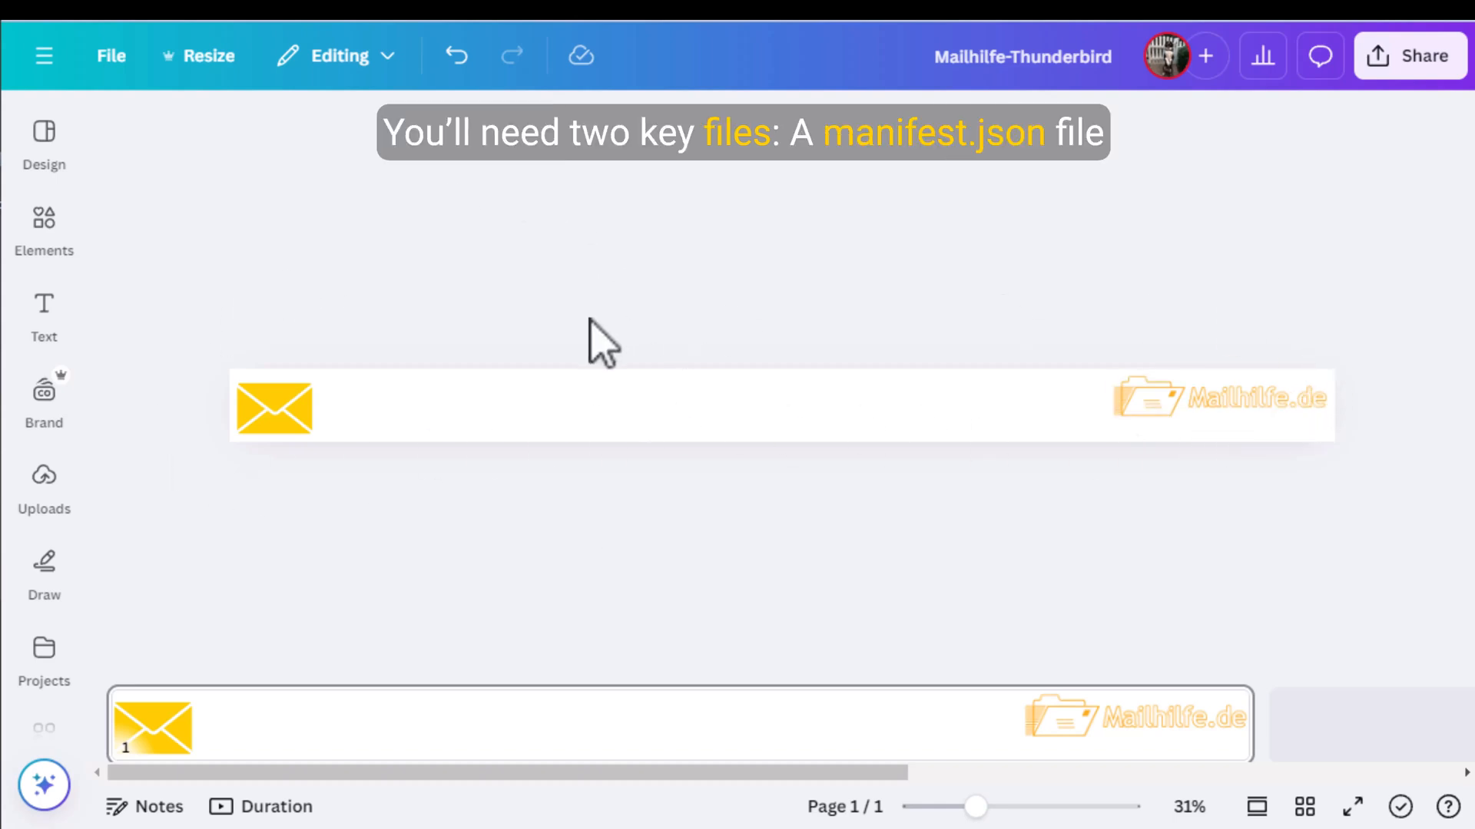
Download the Mailhilfe-Thunderbird banner from Canva as a 3,000 × 200 px JPG.
click(1410, 55)
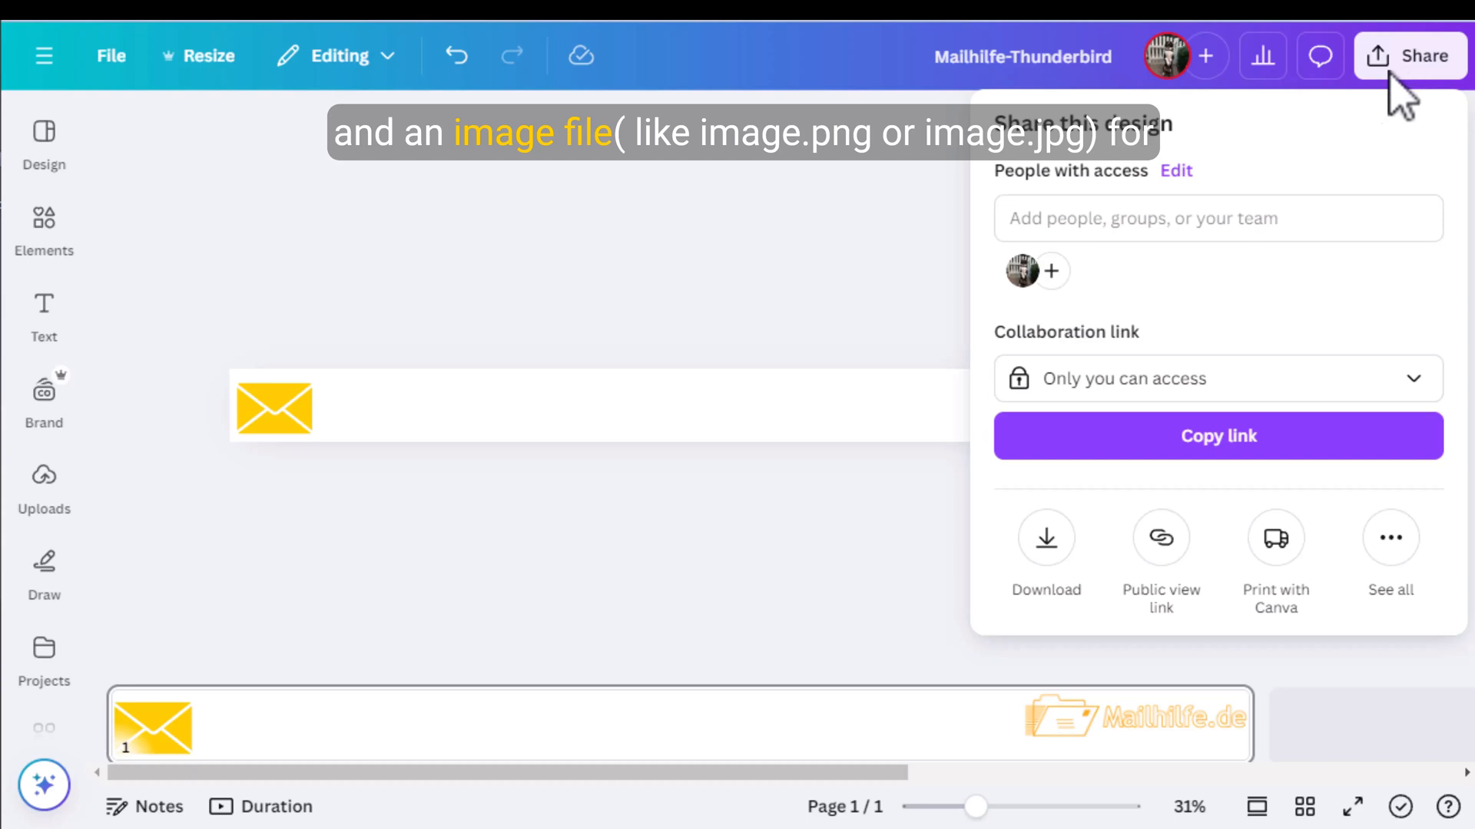
click(1044, 537)
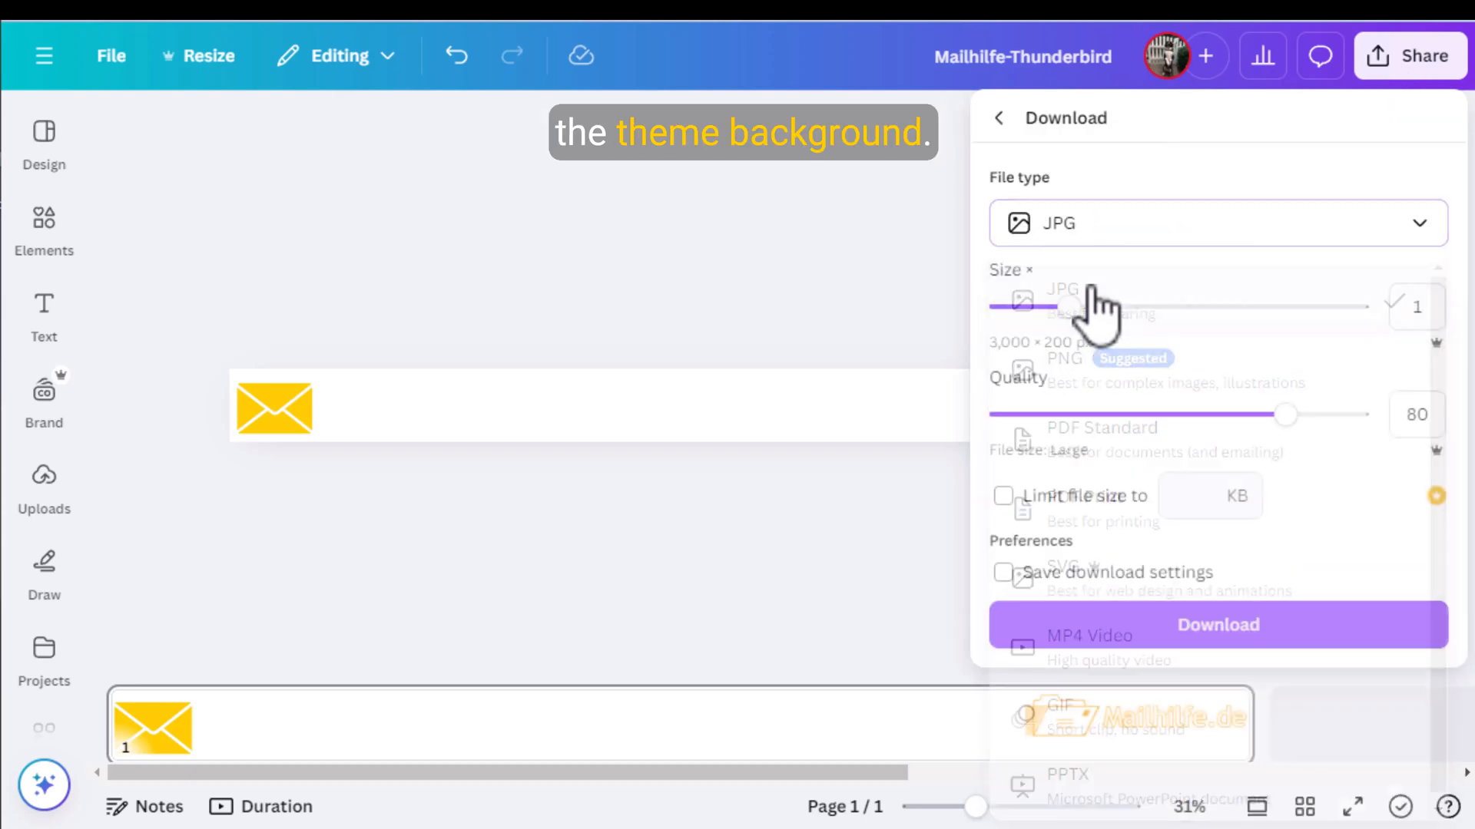
click(1061, 288)
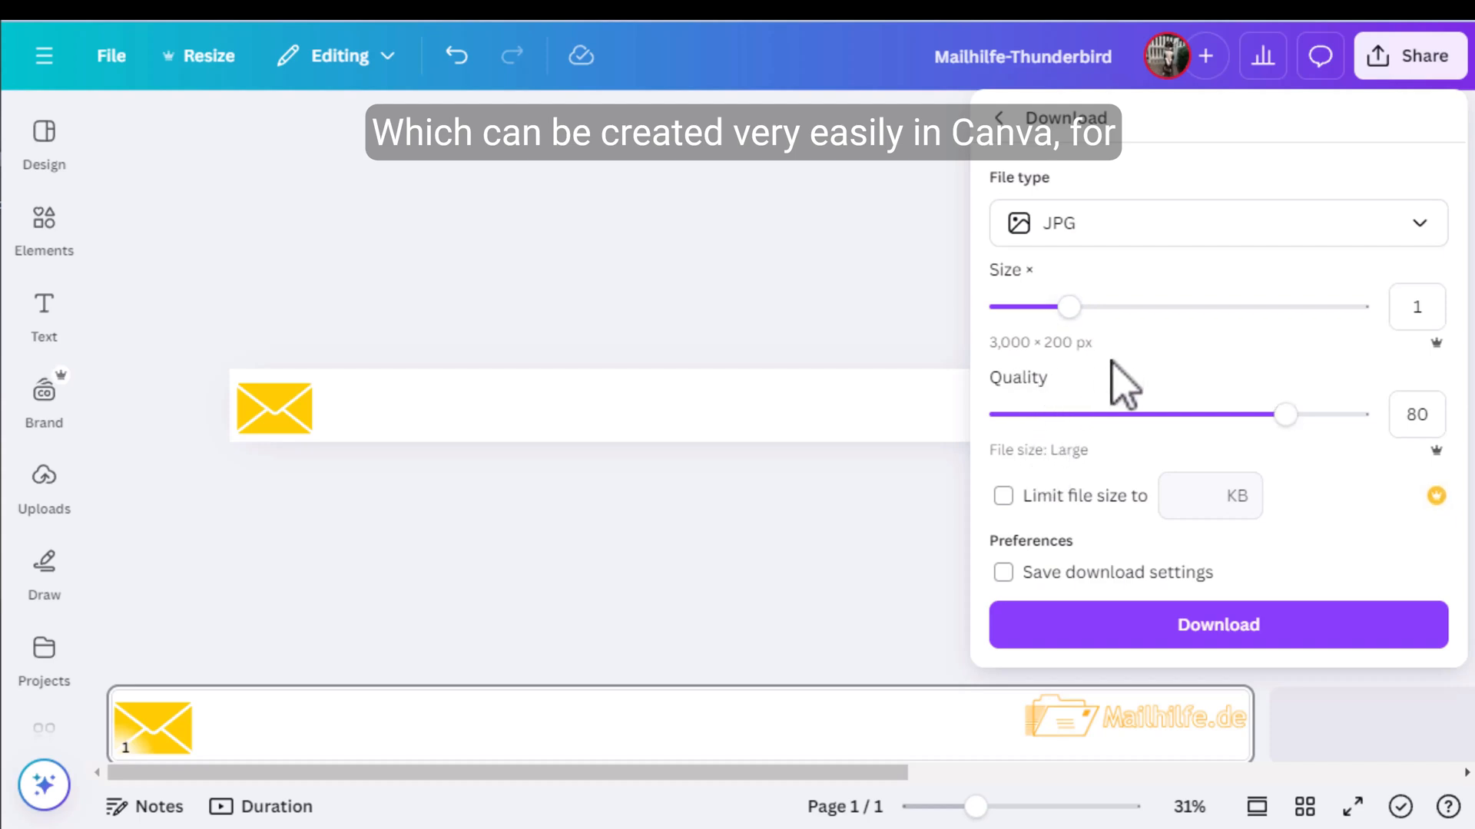
click(1215, 625)
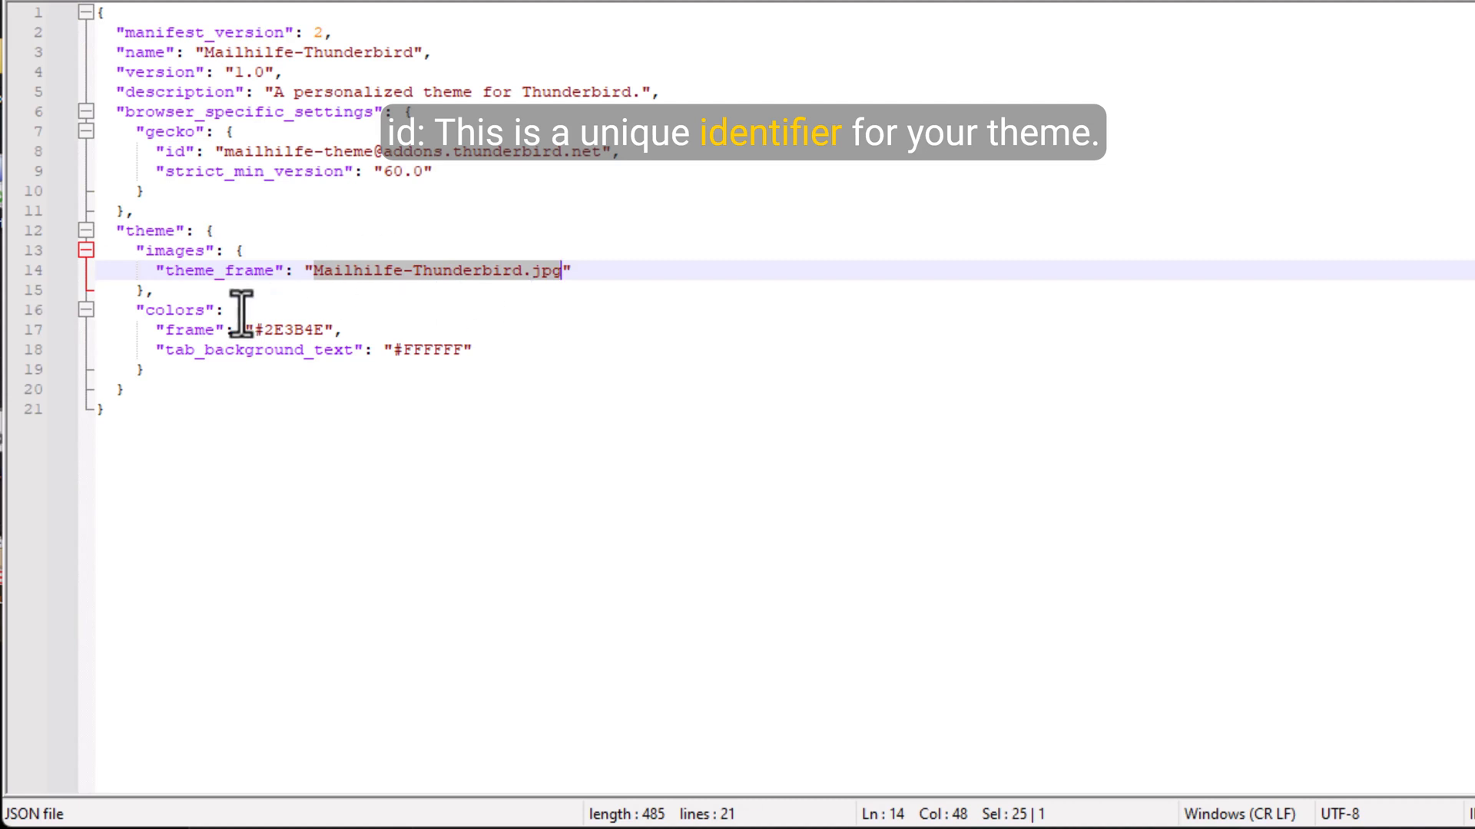
Compress manifest.json and Mailhilfe-Thunderbird.jpg into a ZIP via Komprimieren in > ZIP-Datei.
click(398, 329)
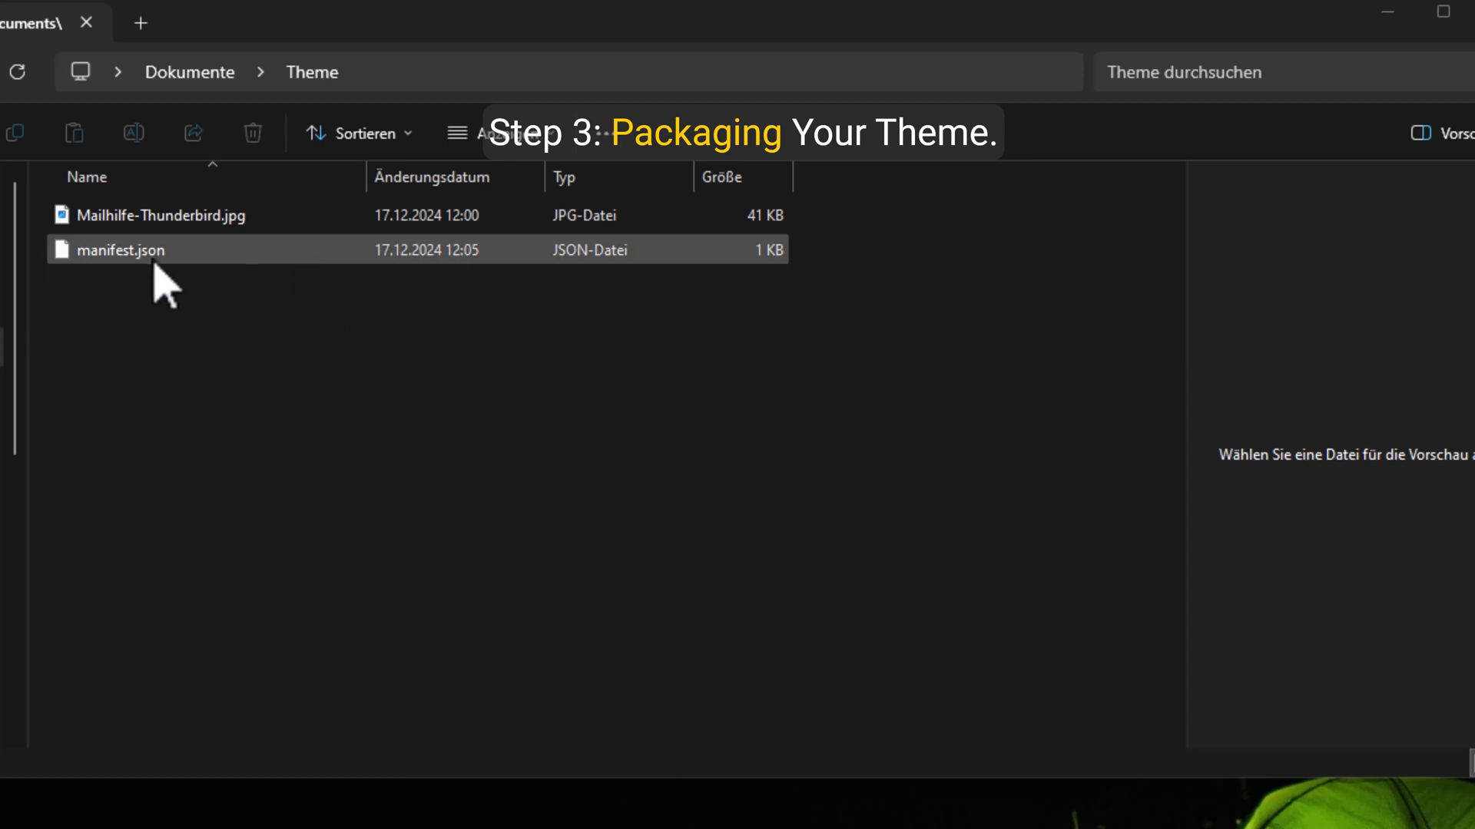
right_click(151, 214)
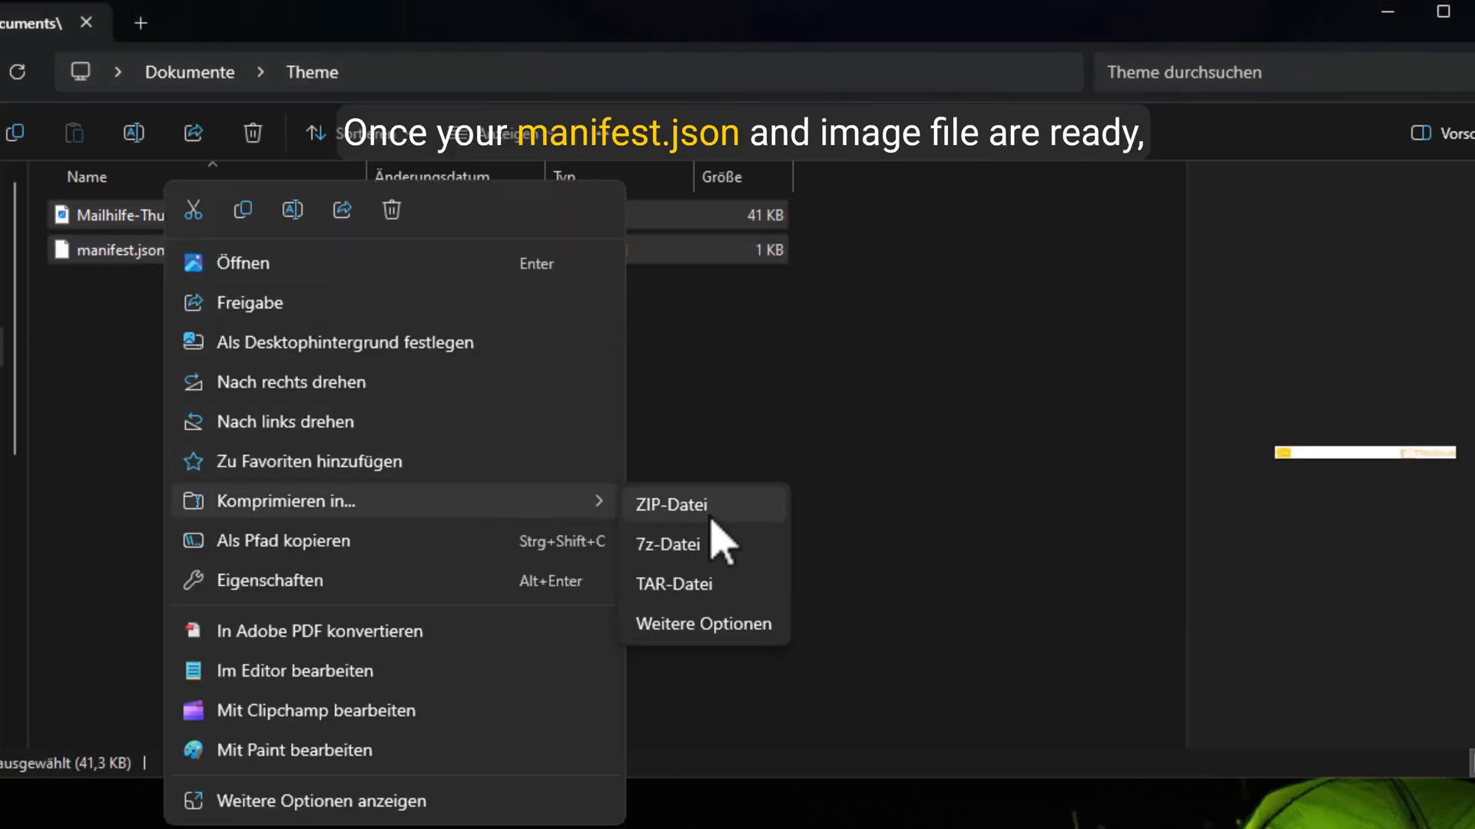
click(669, 504)
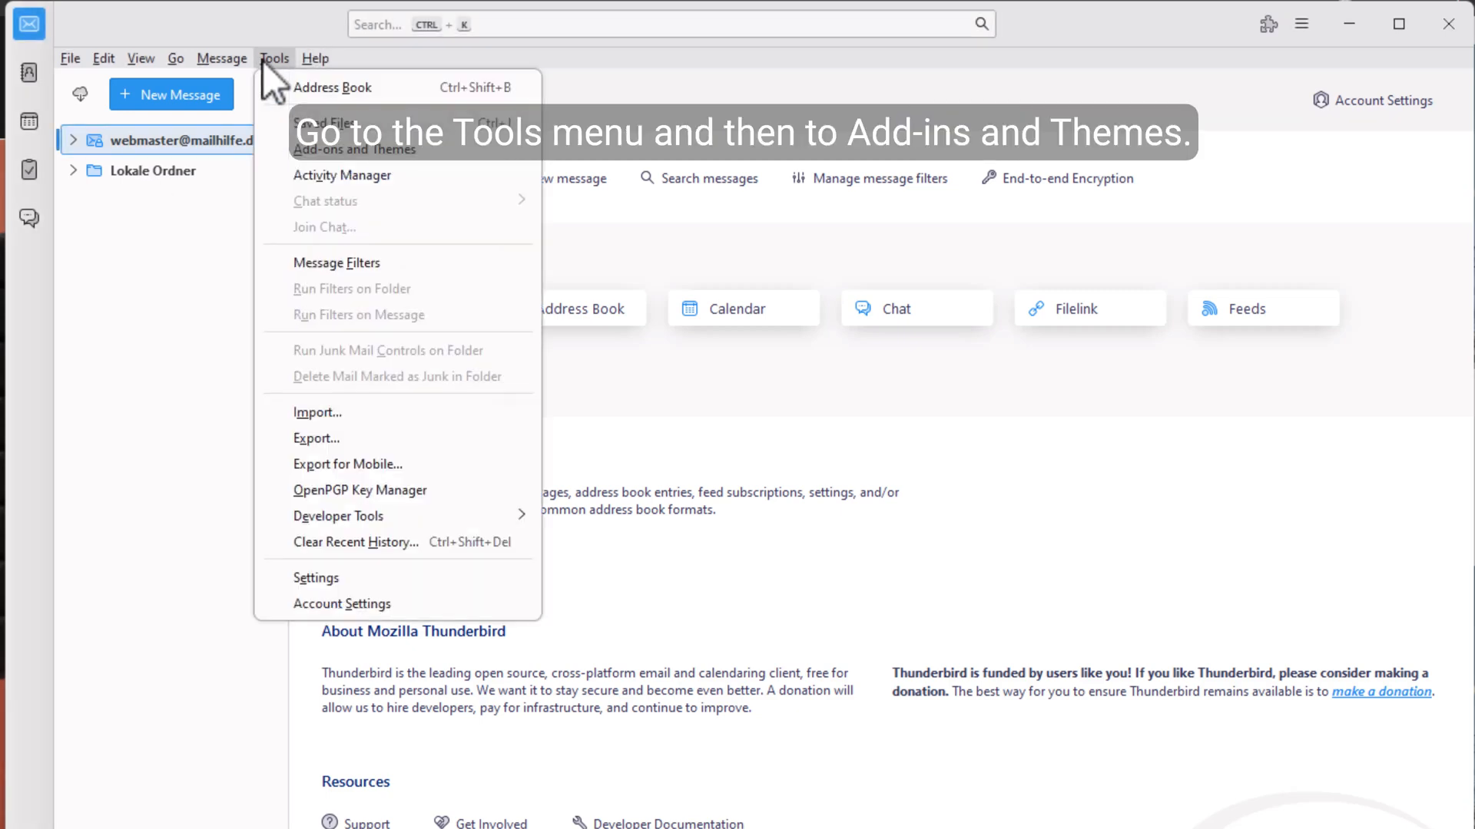
Install Mailhilfe-Thunderbird.zip via Install Add-on From File and confirm it.
click(356, 148)
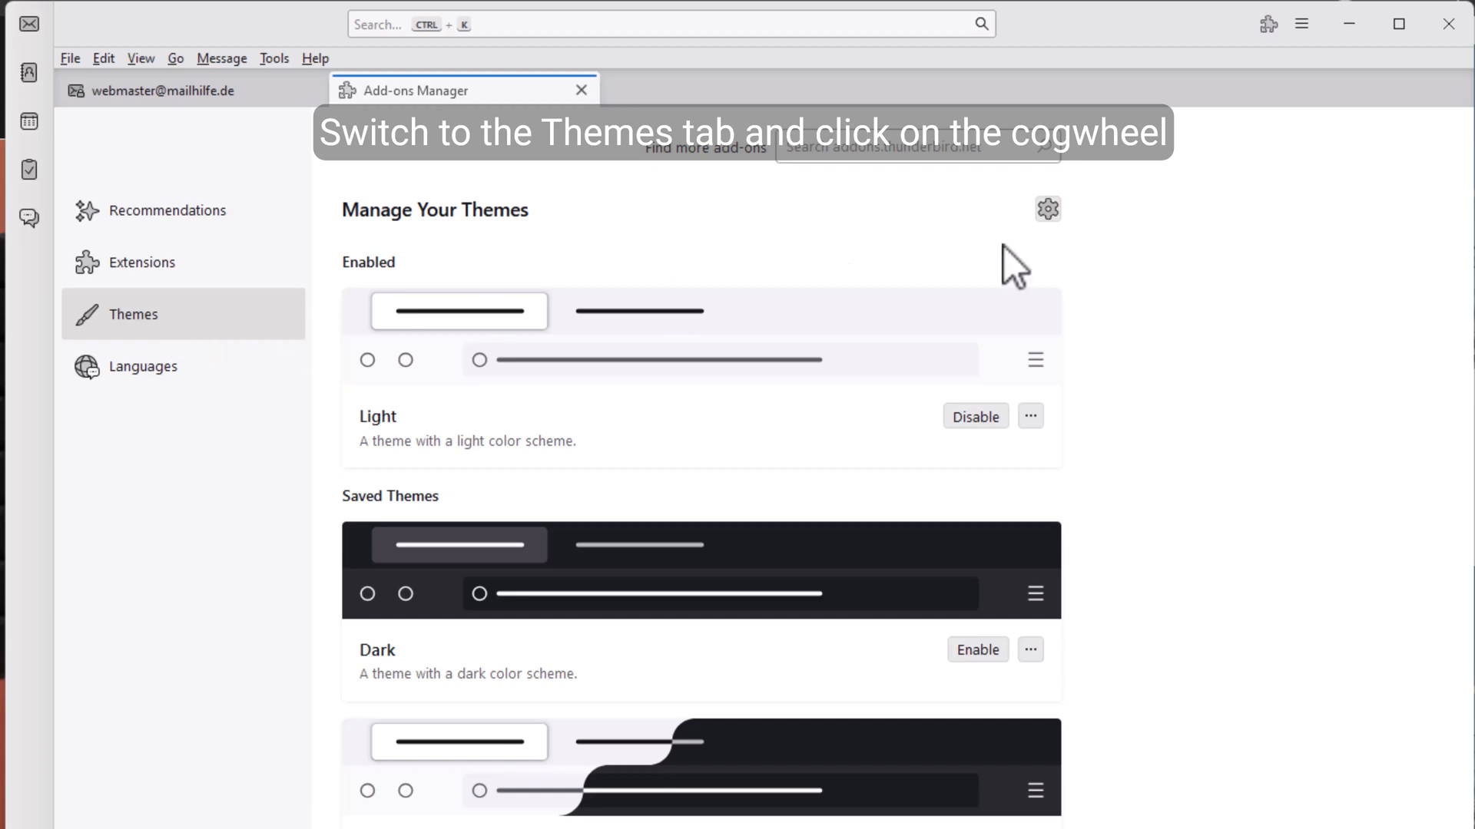
click(1046, 209)
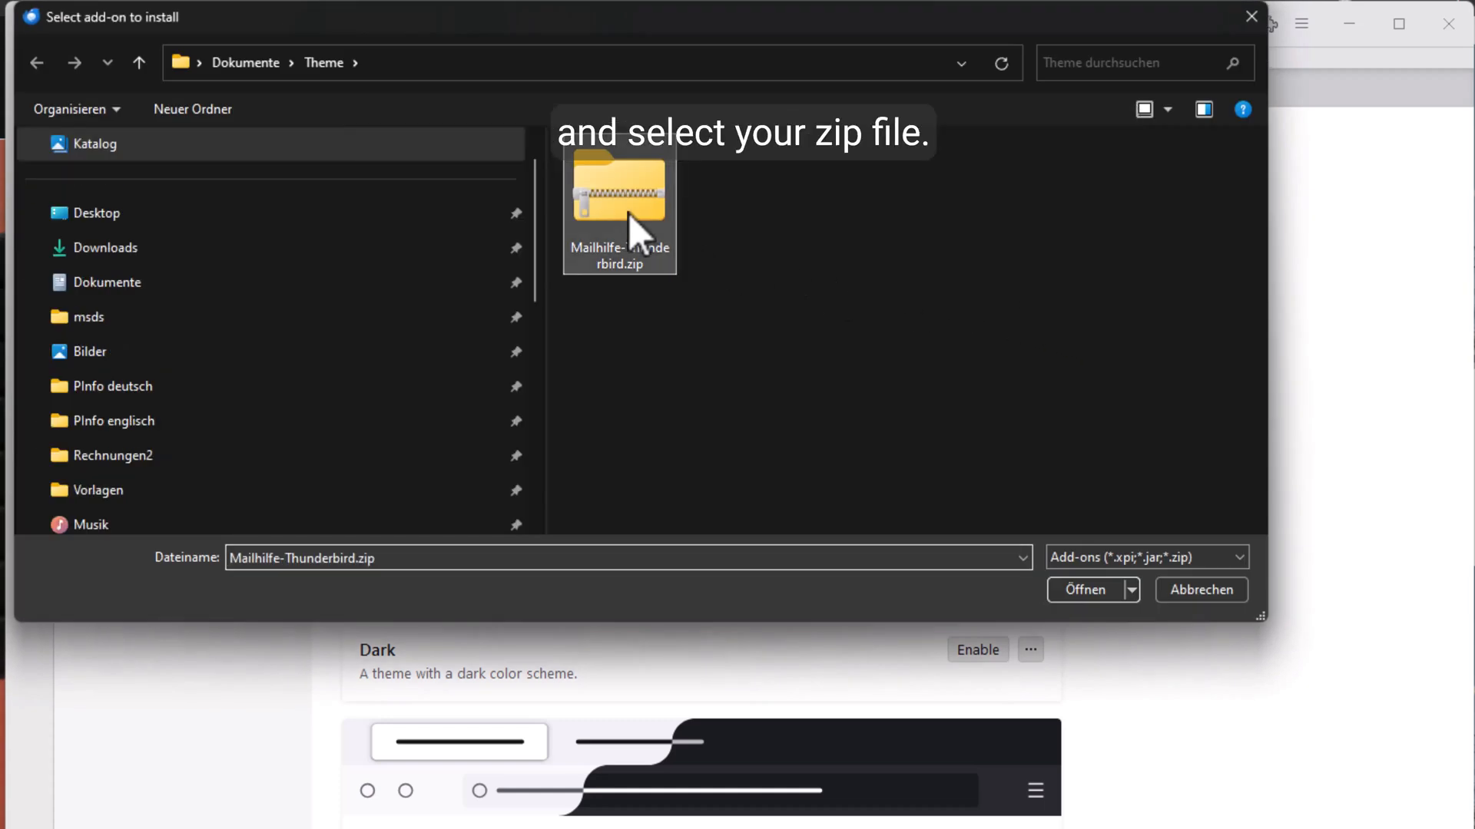
click(1081, 590)
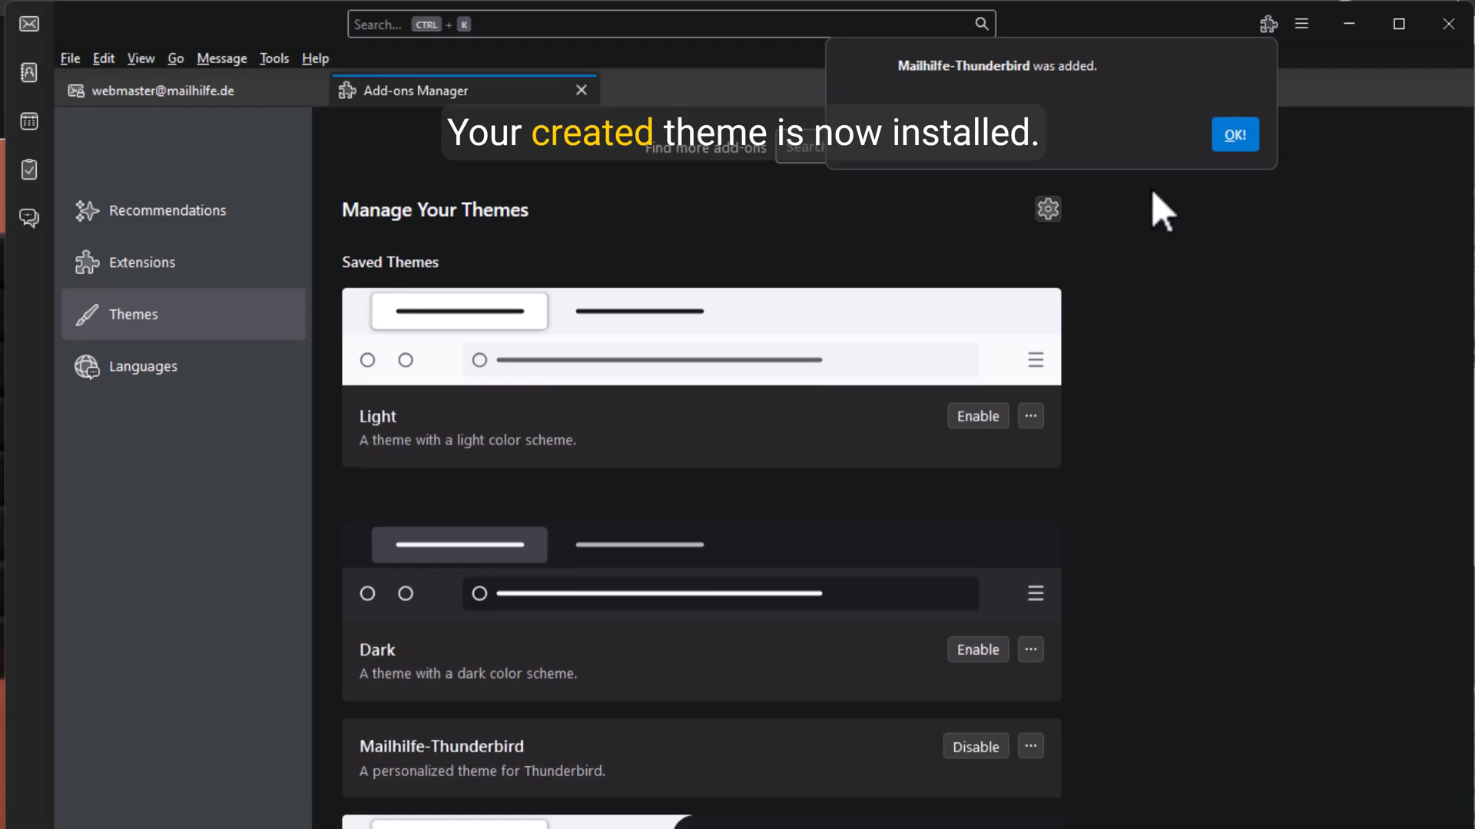
click(1232, 134)
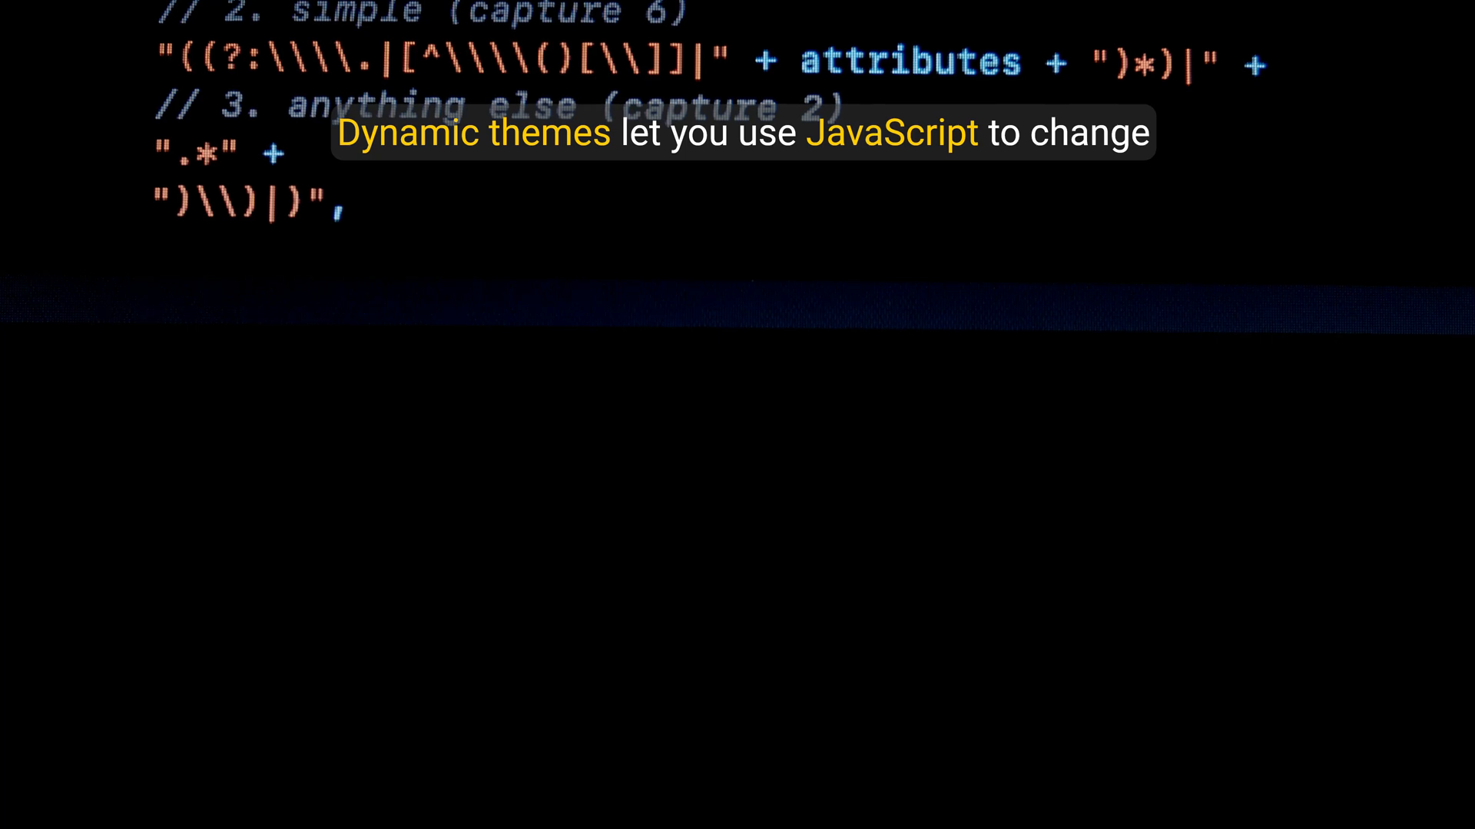
text(rwhitespace)
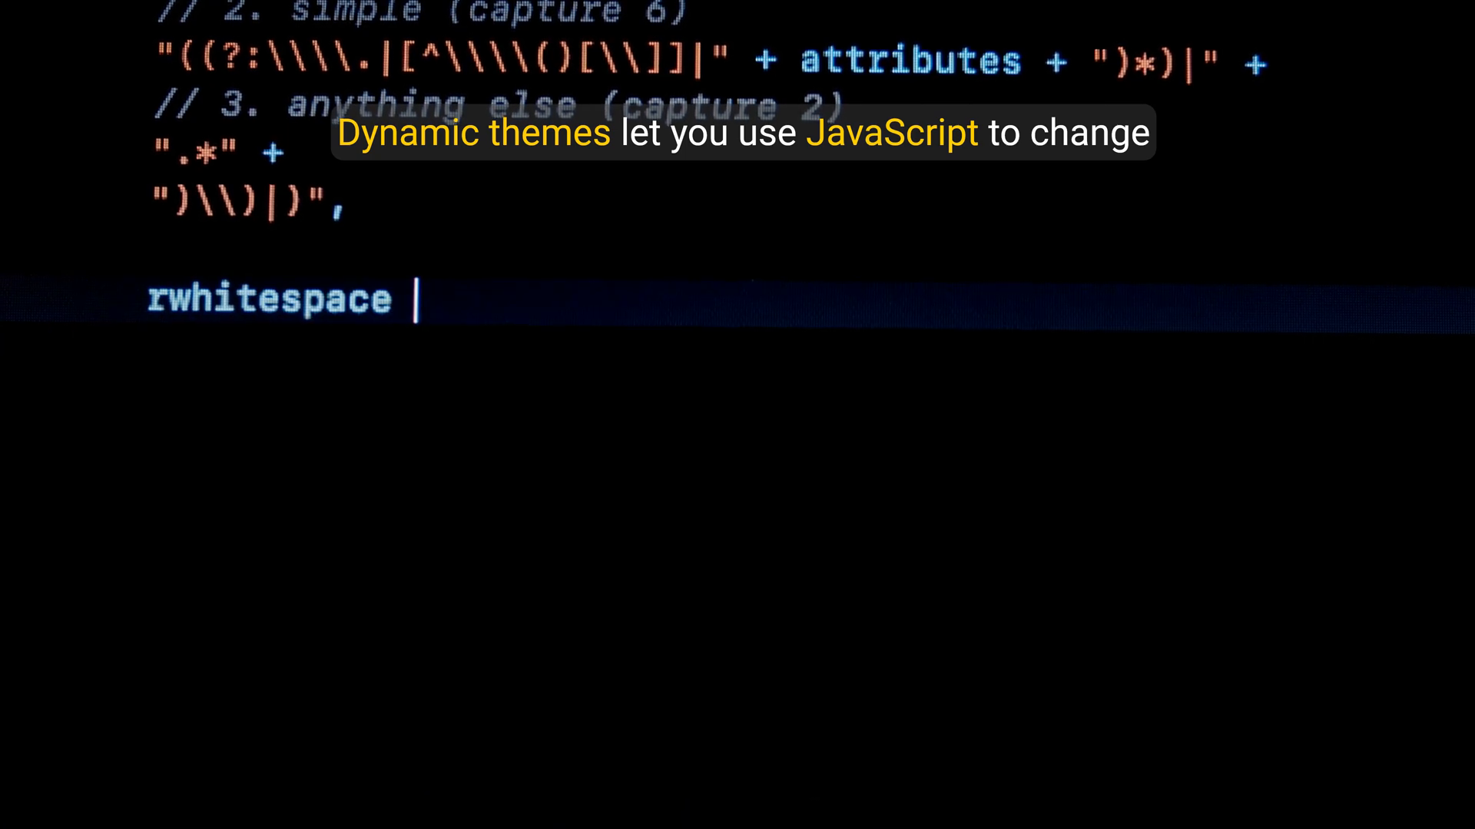
text(= new RegExp()
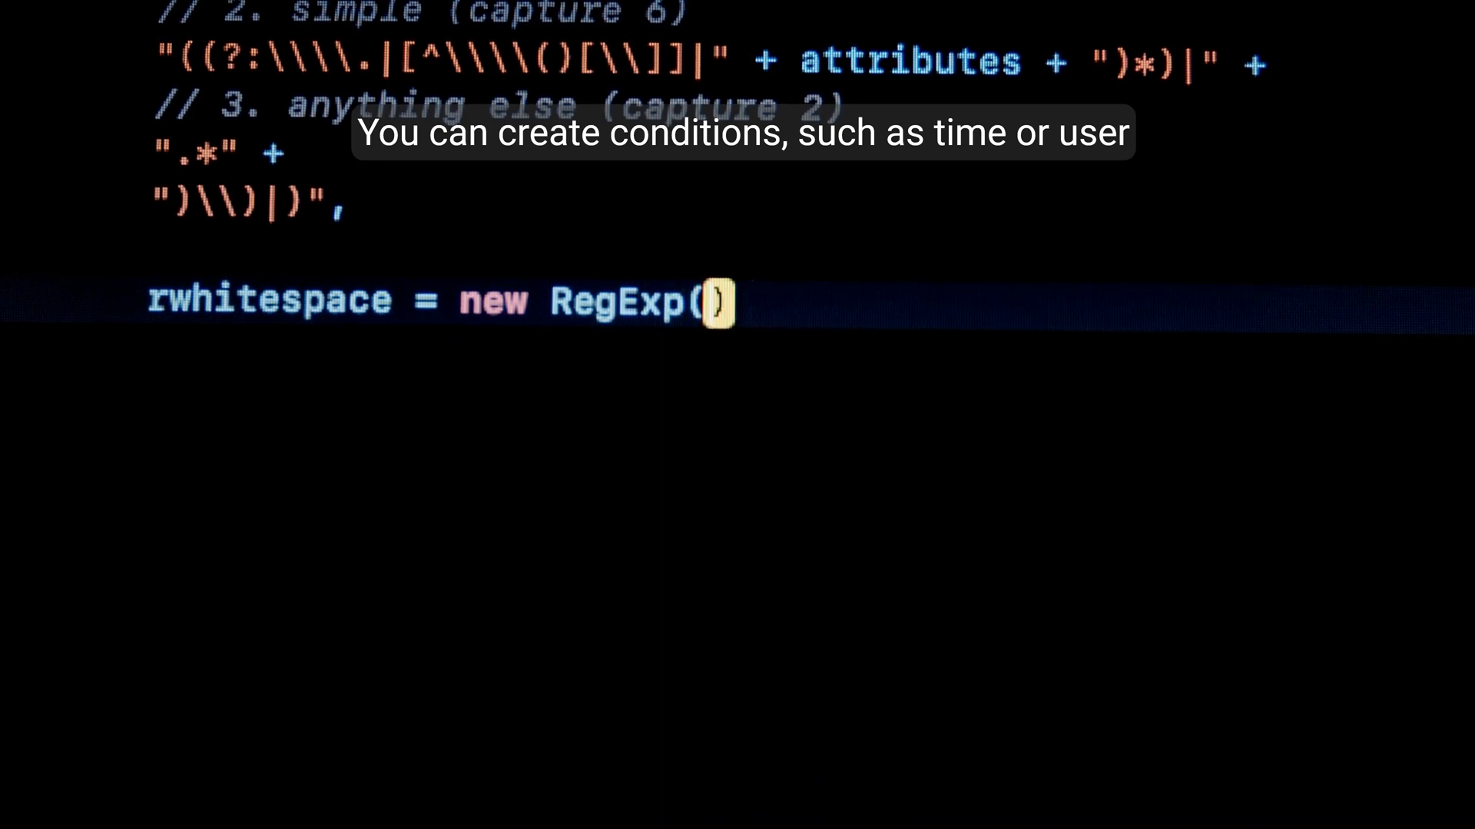
text(whitespace + "")
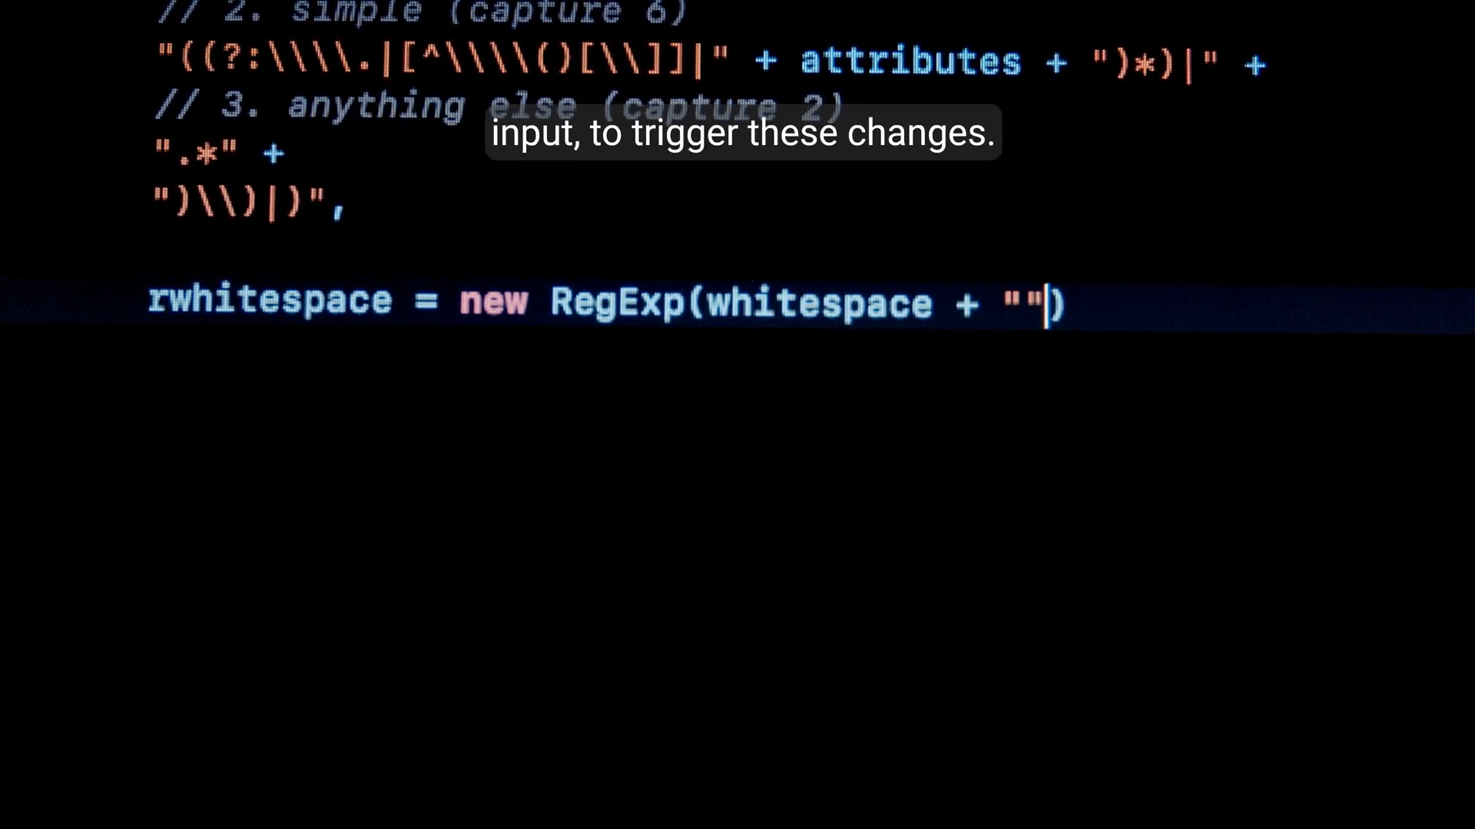